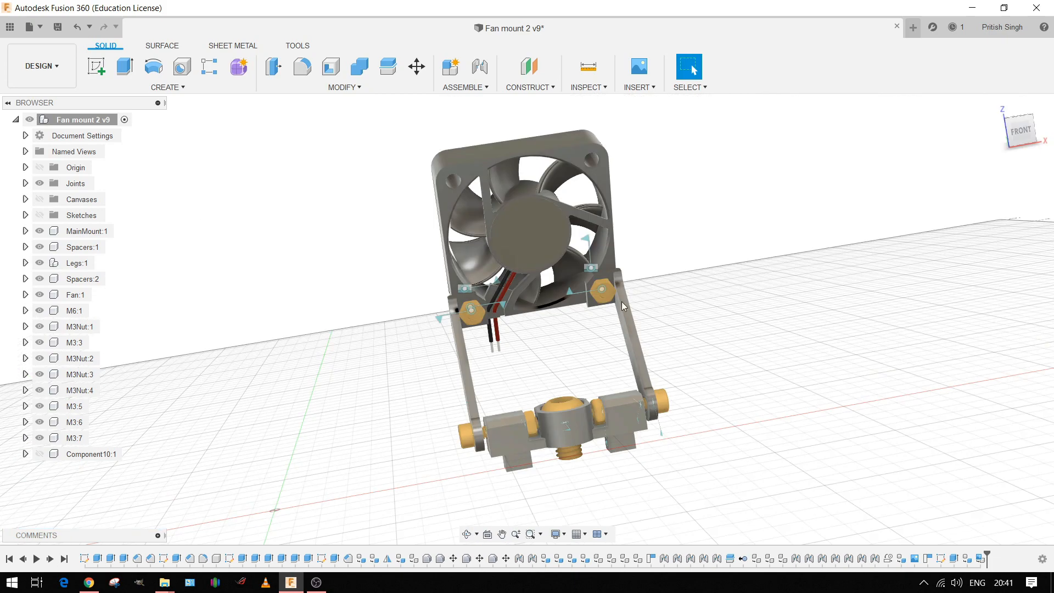
mouse_move(494, 352)
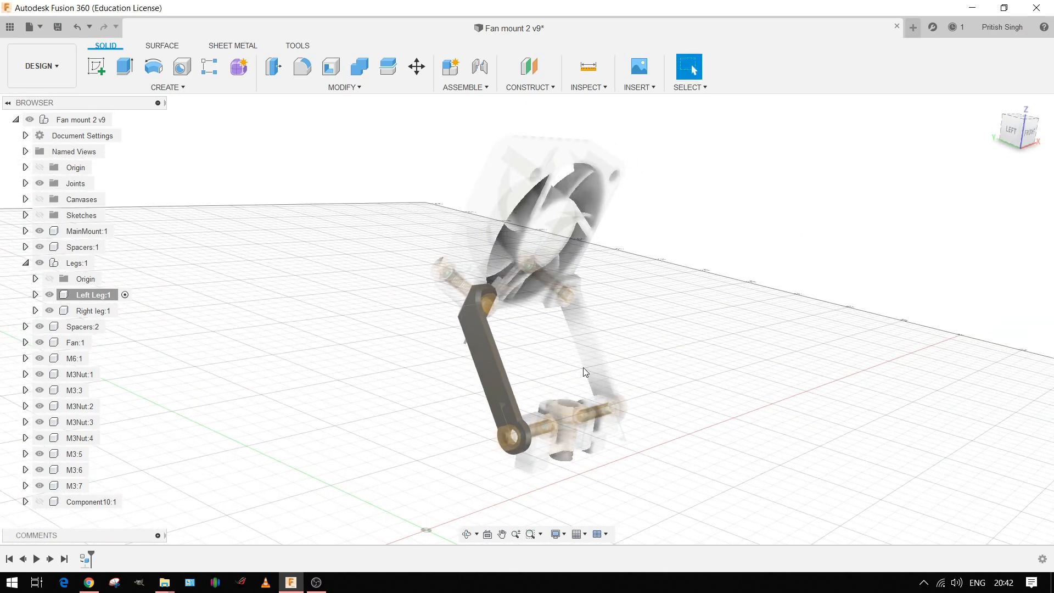
mouse_move(625, 412)
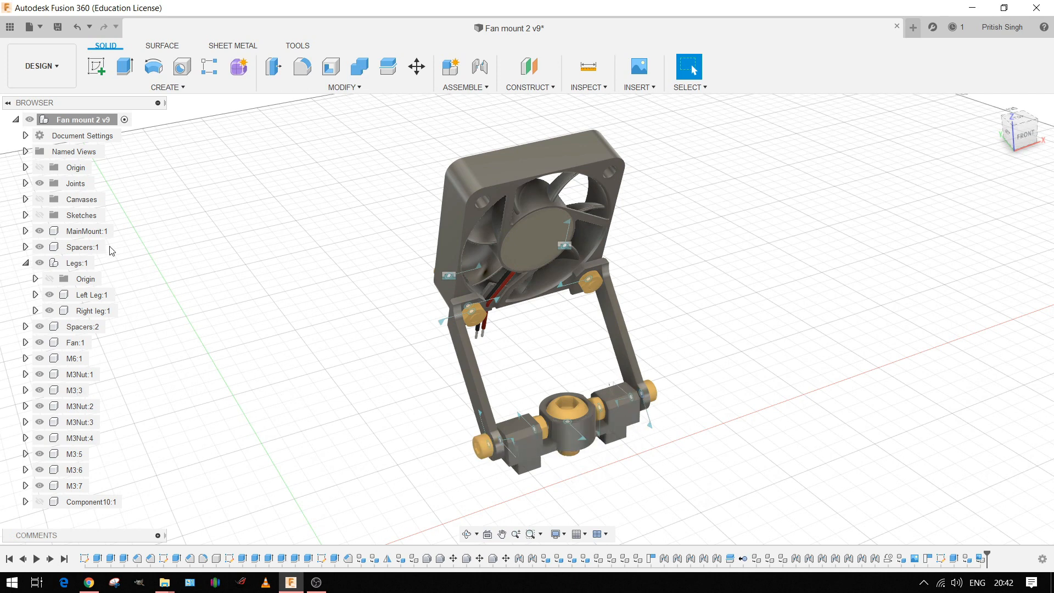
- Pivot the fan and legs about their revolute joints to a new angle on the base
click(84, 231)
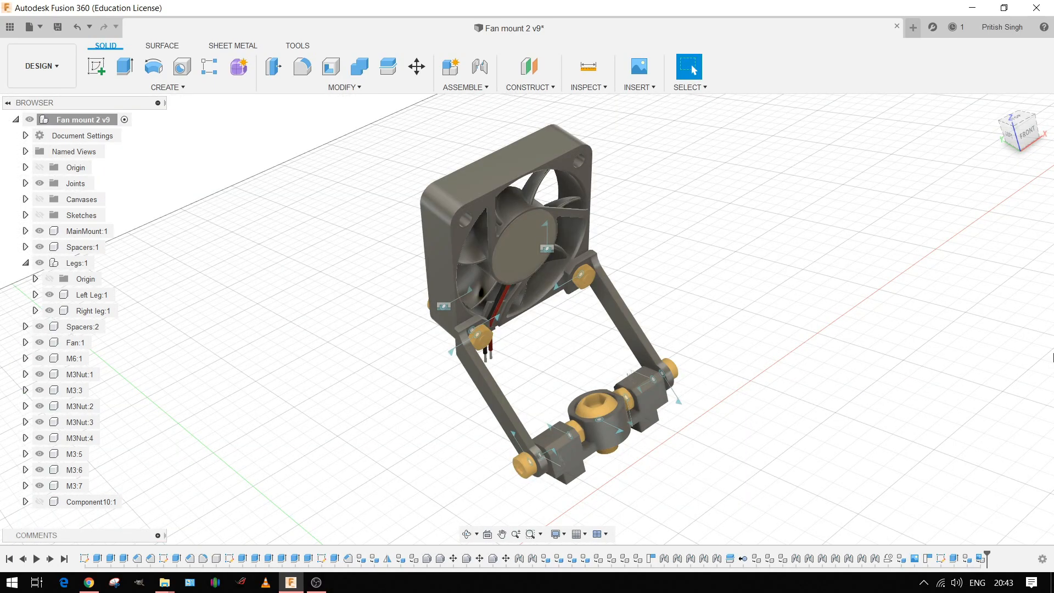
mouse_move(480, 126)
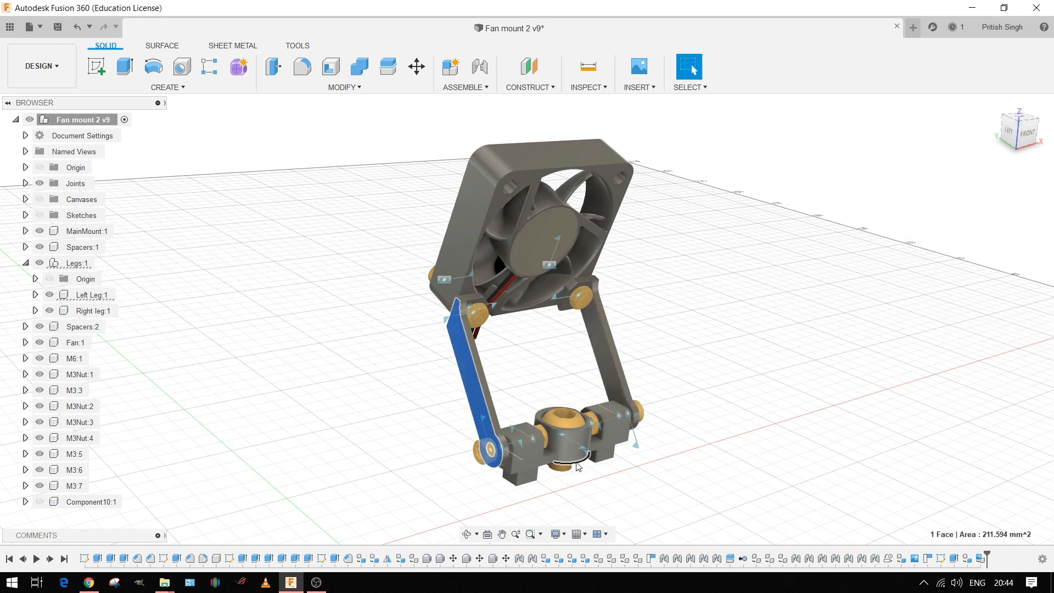
- Select a leg face to read its 211.594 mm² area in the status bar
click(574, 437)
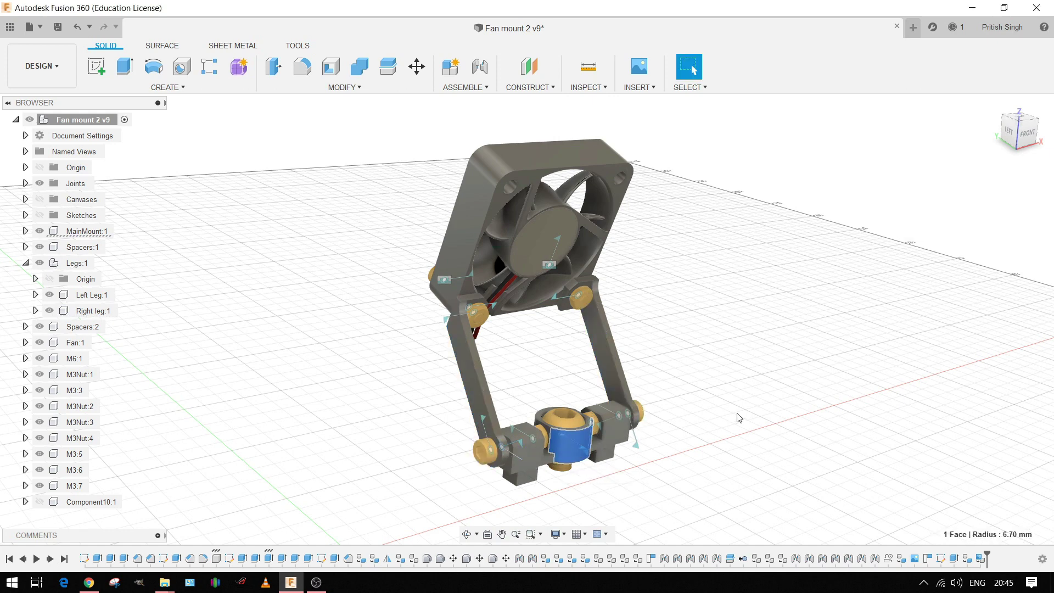